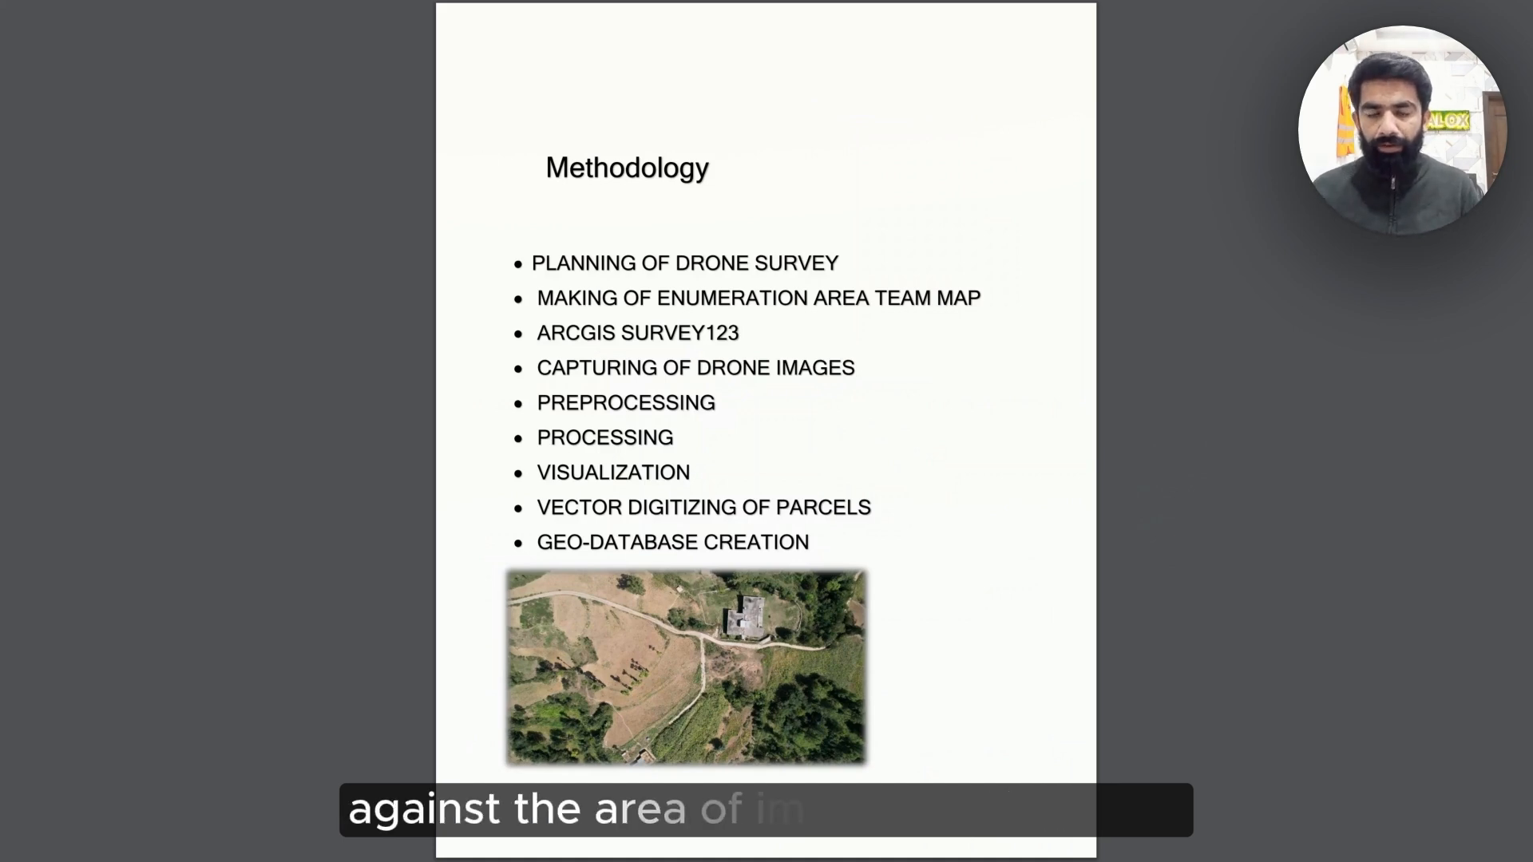
- Advance to the methodology page detailing image capture, preprocessing, processing, visualization and parcel digitizing
key(Right)
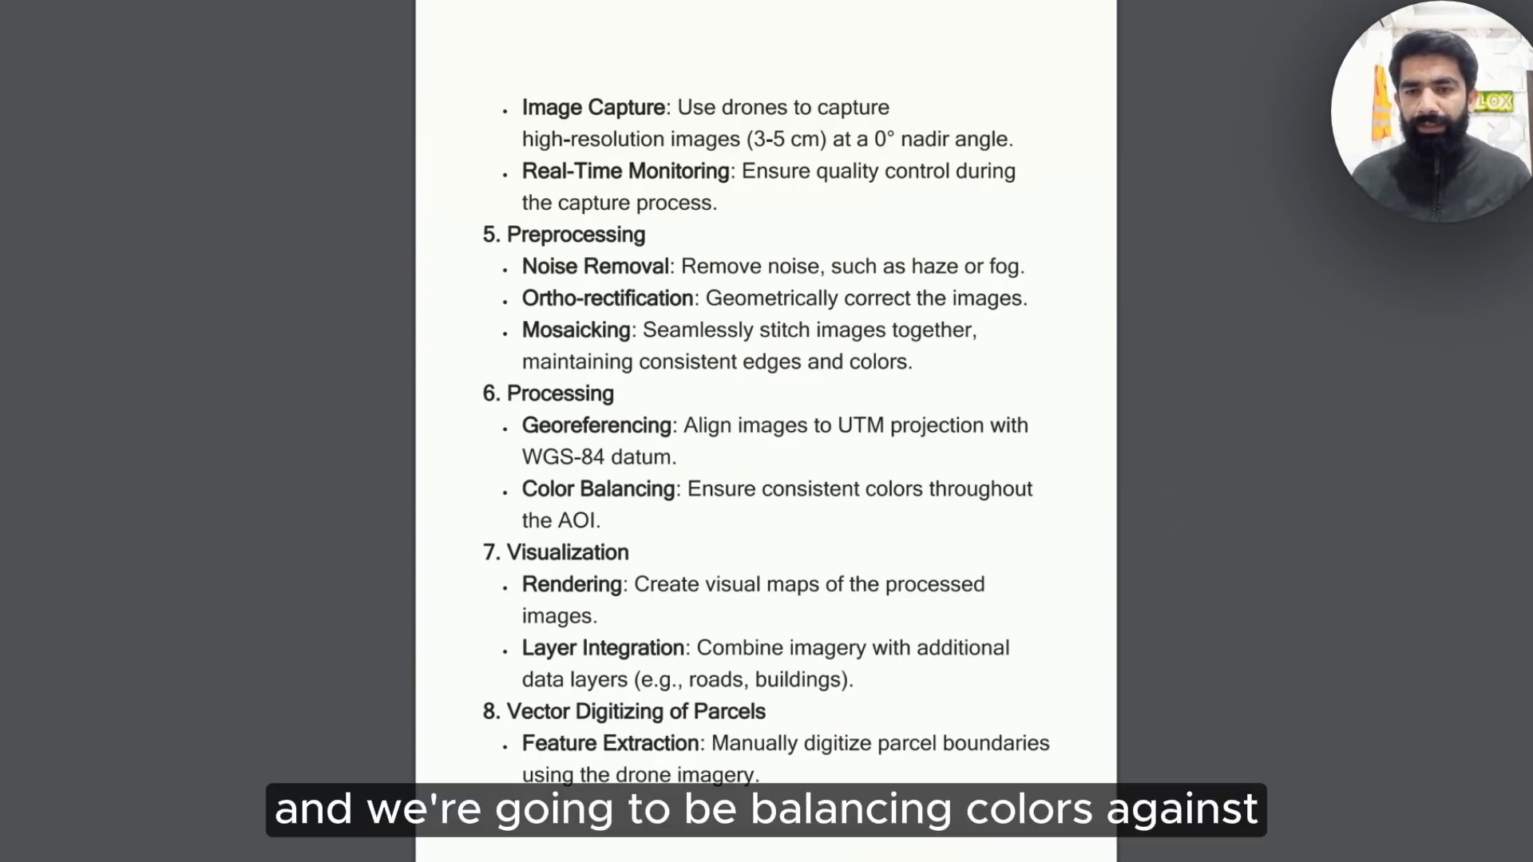
scroll(down, 3)
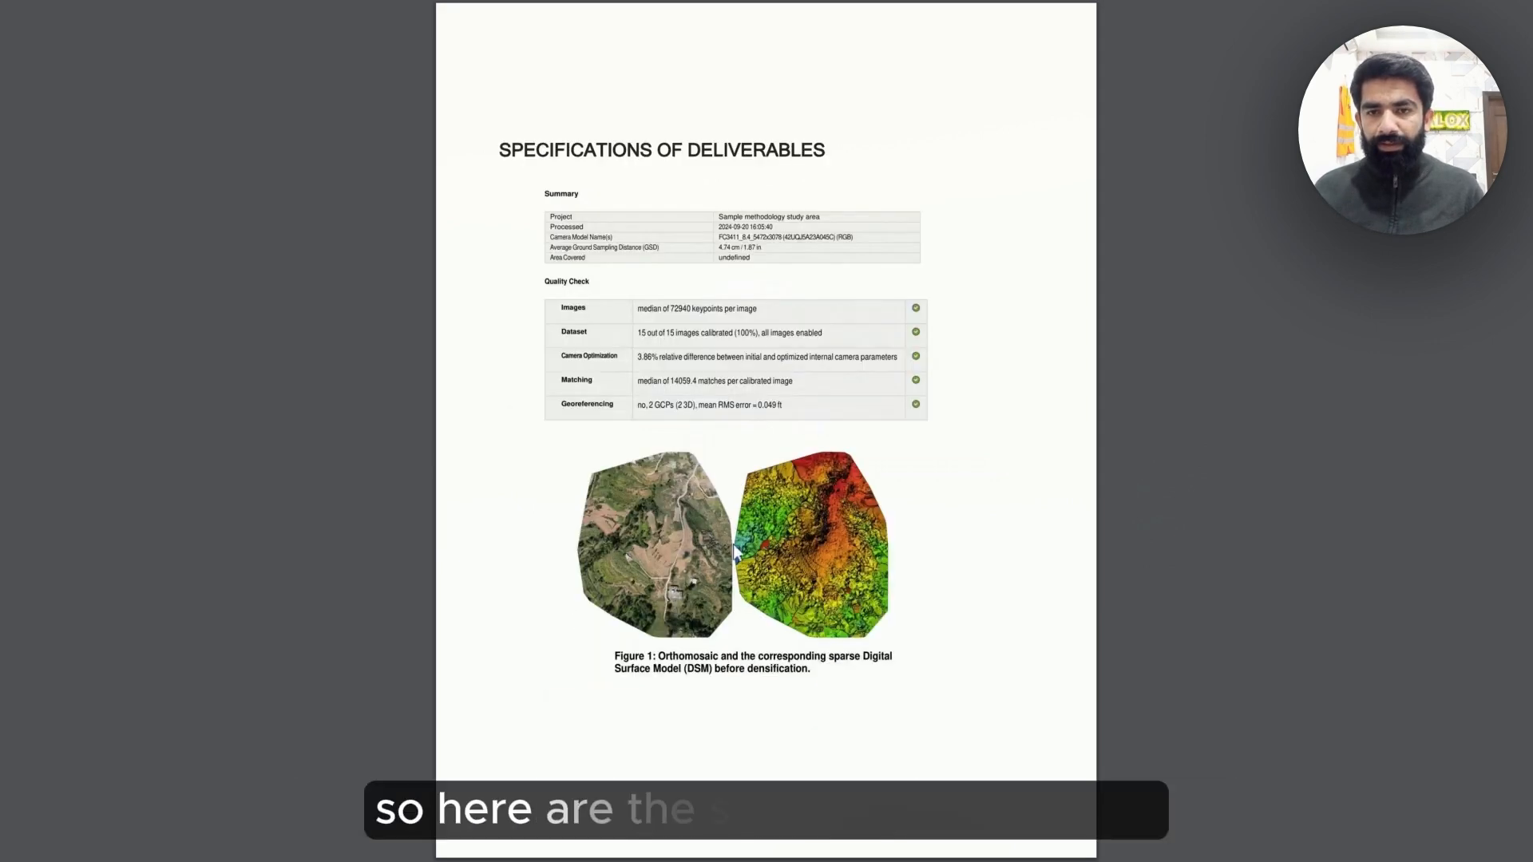
mouse_move(637, 452)
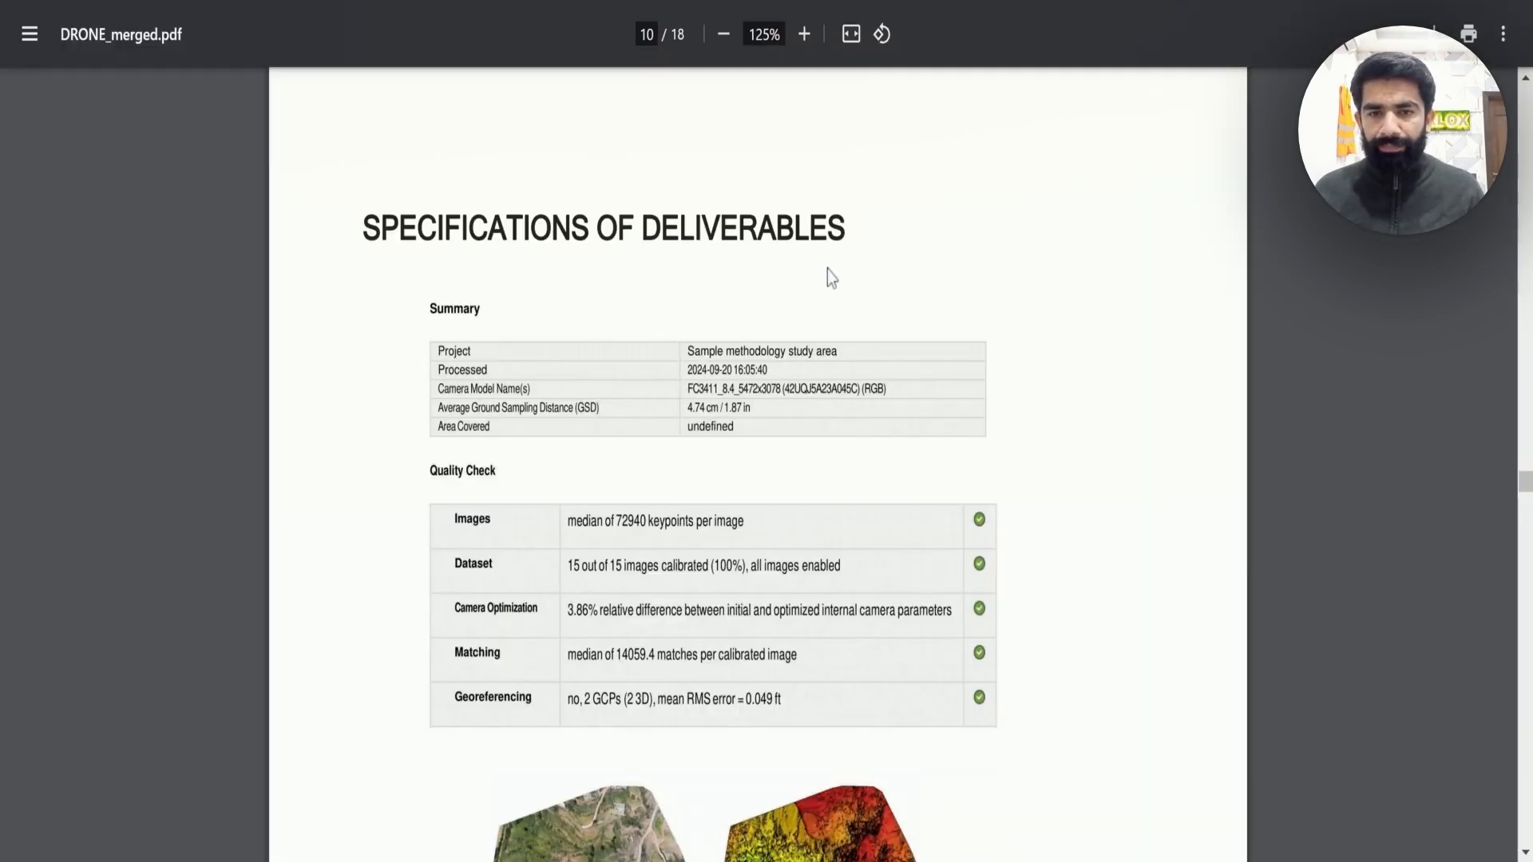
- Scroll down to page 11, Calibration Details, showing 15 of 15 images calibrated and geolocated
scroll(down, 3)
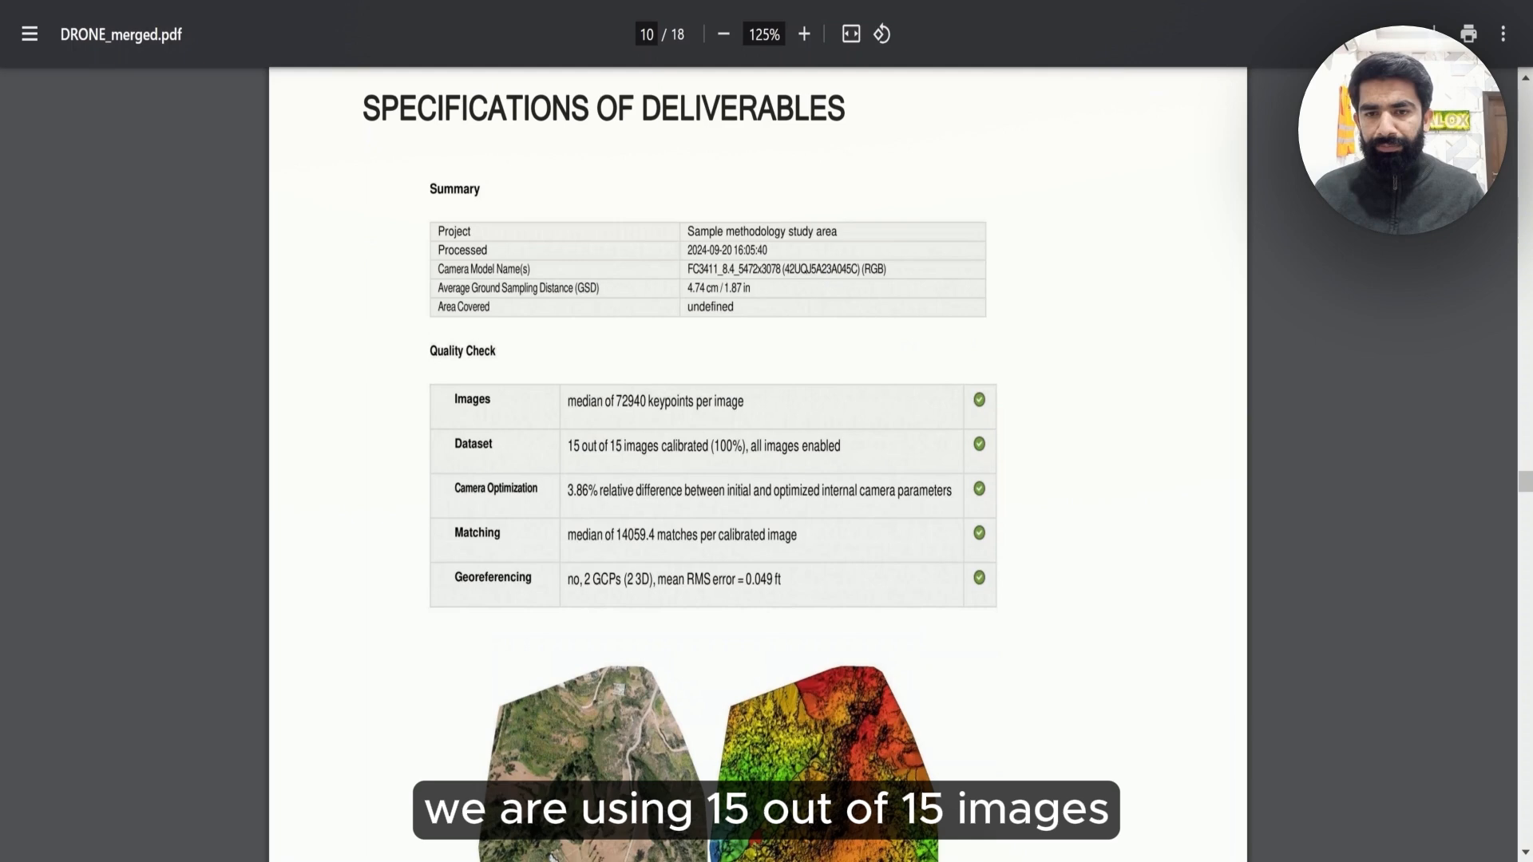
scroll(down, 3)
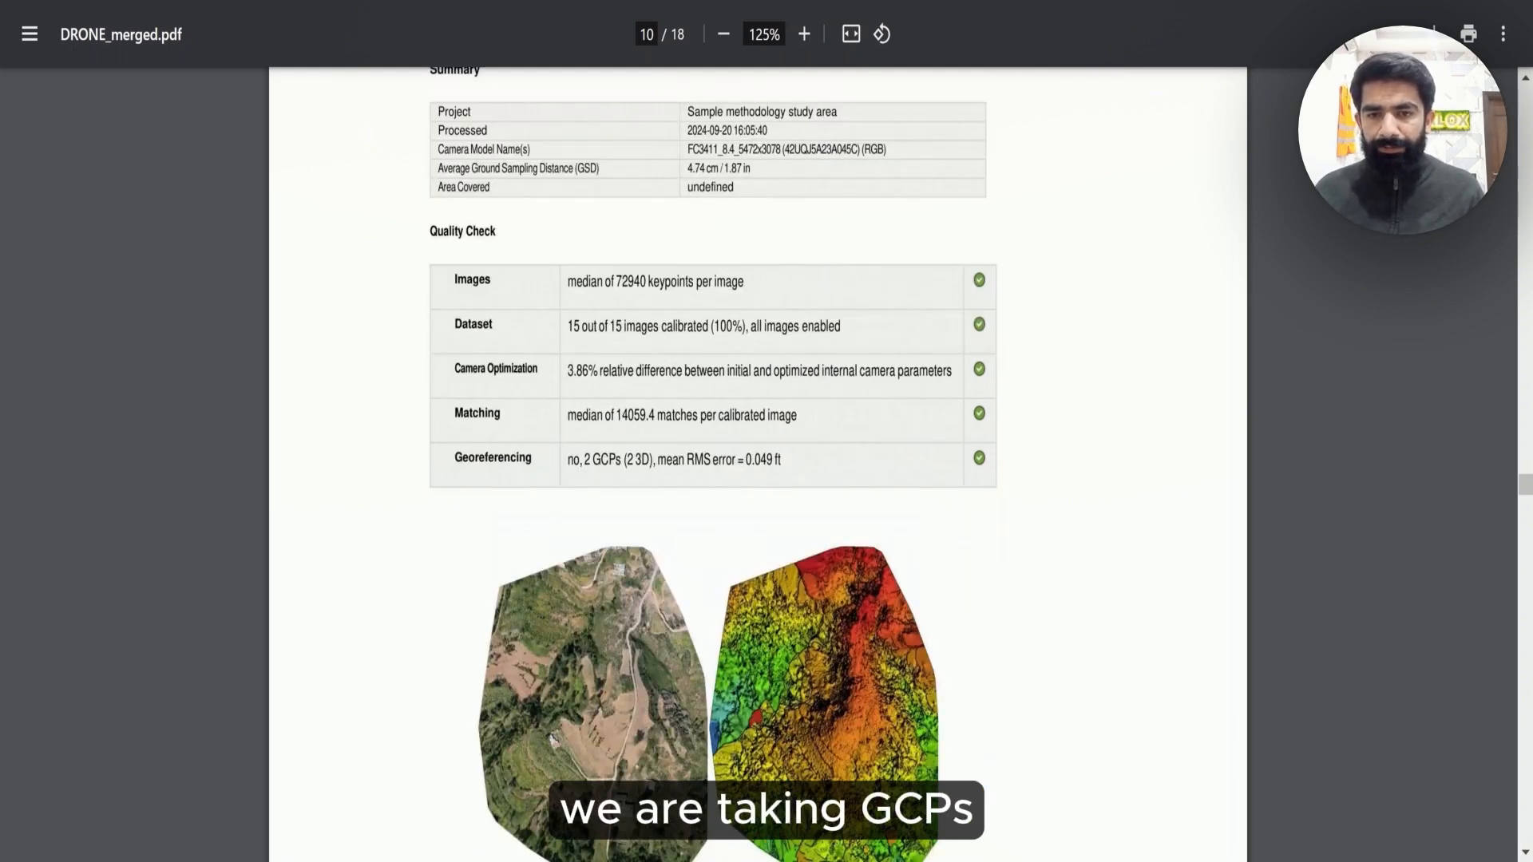
scroll(down, 3)
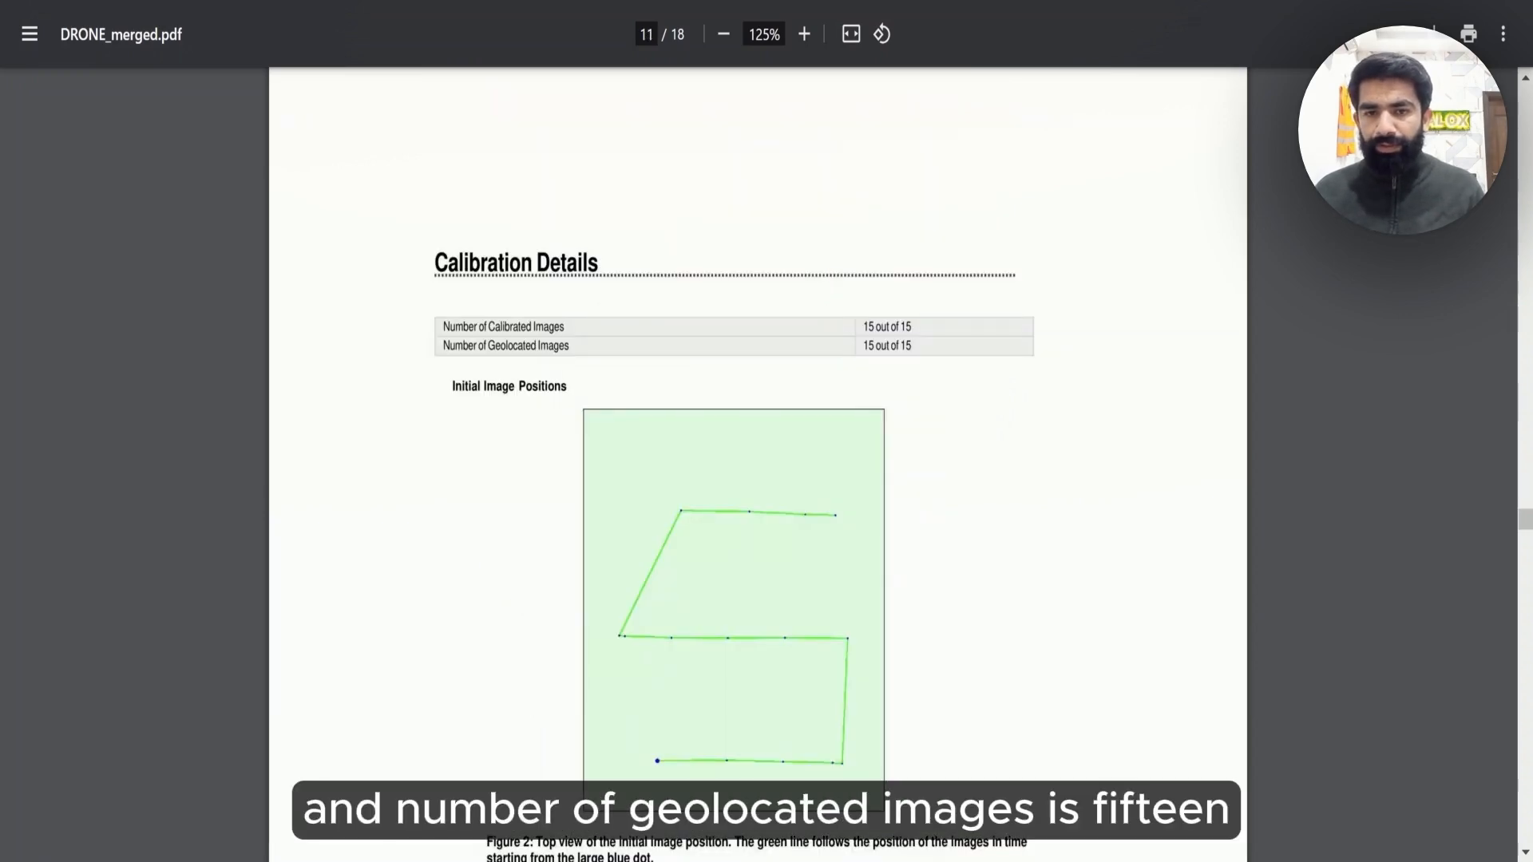
- Scroll past the overlap map to page 18 of 18 with Point Cloud Densification details
scroll(down, 3)
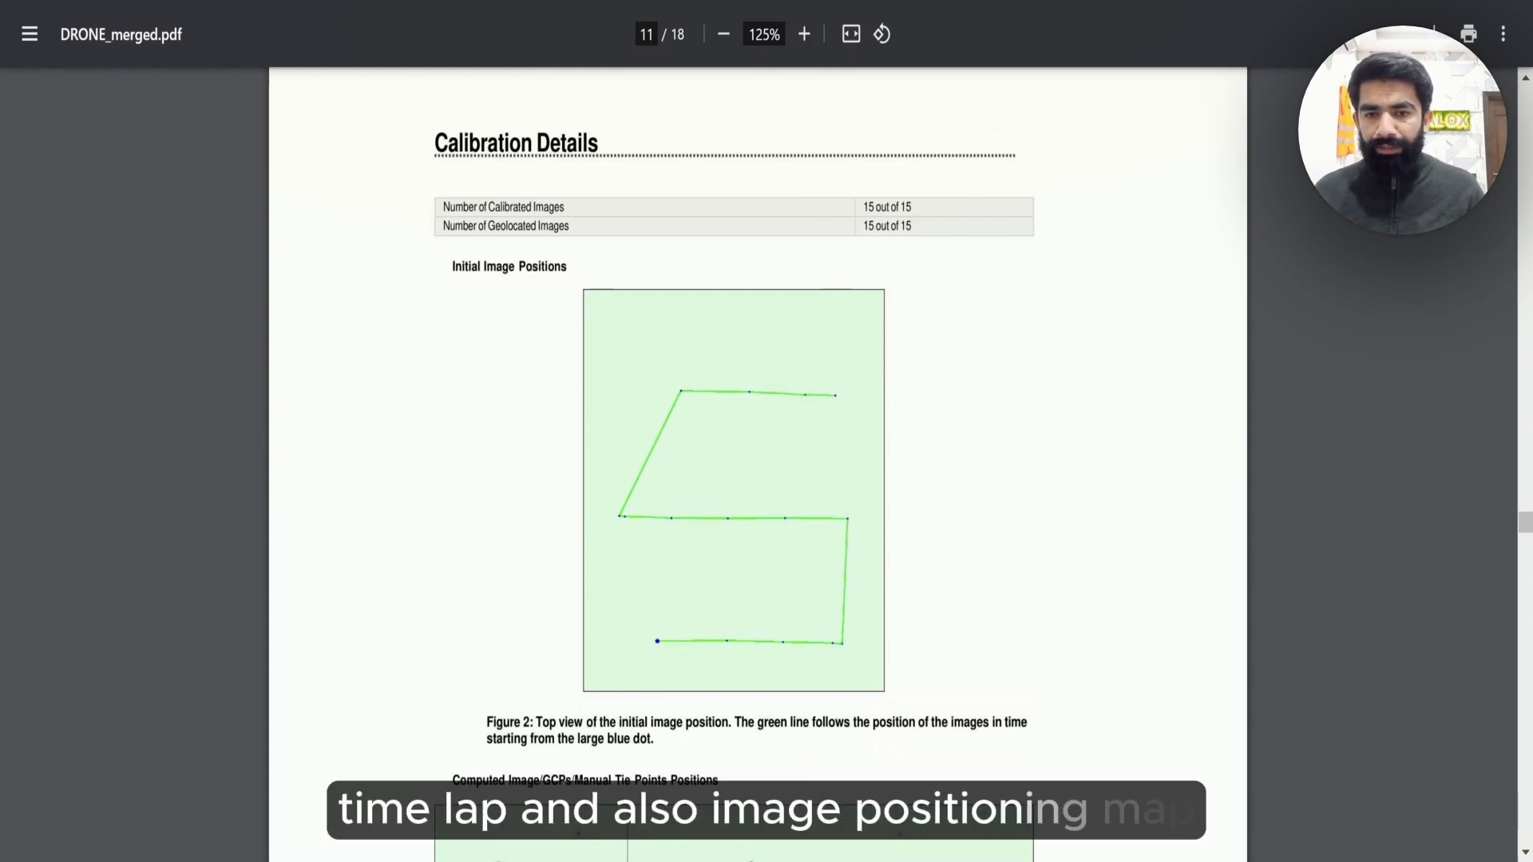
scroll(down, 3)
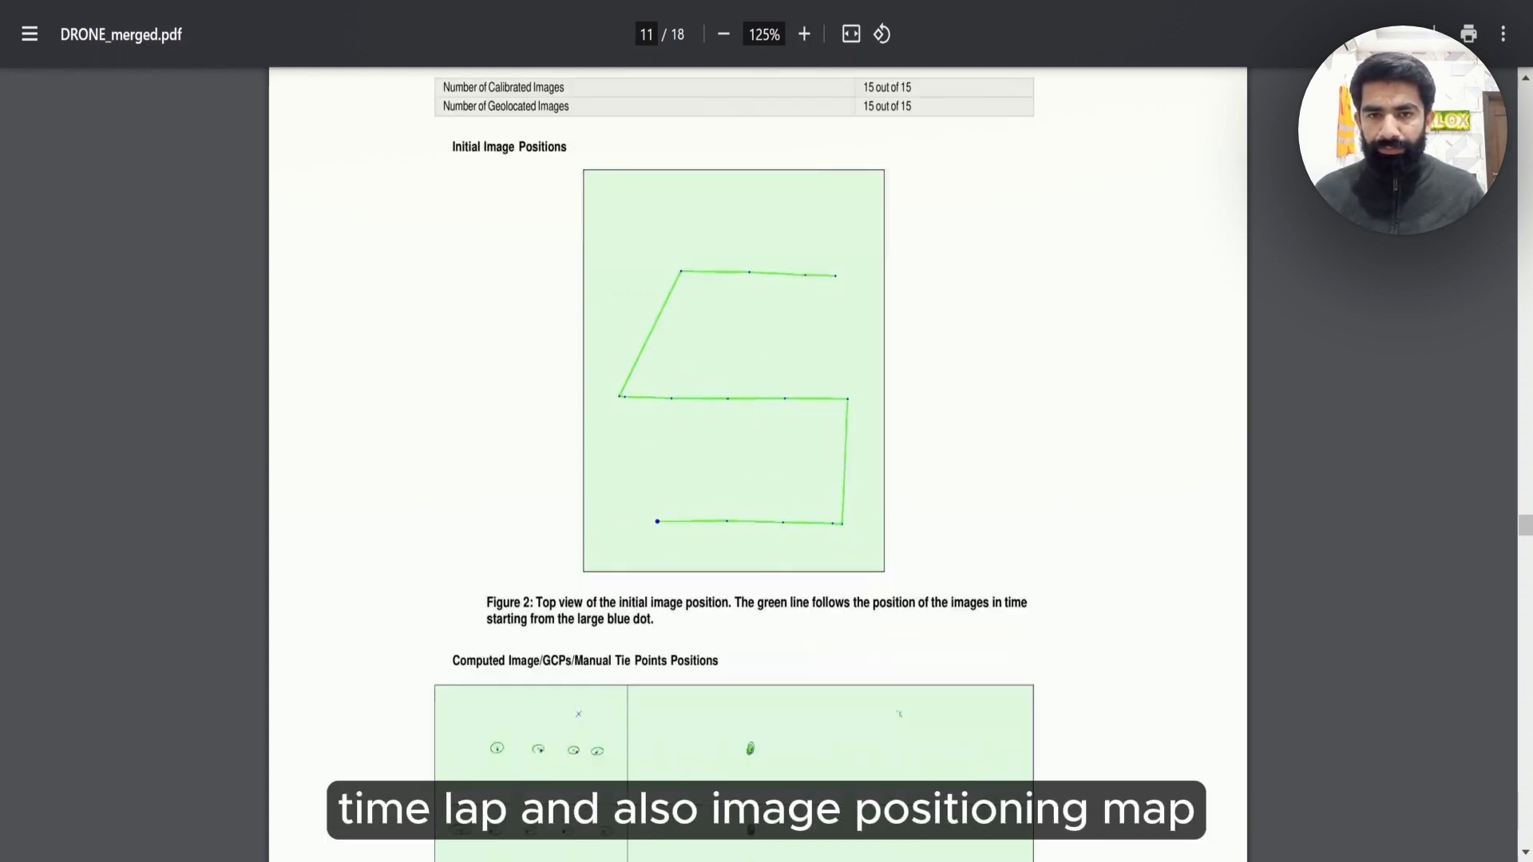
scroll(down, 3)
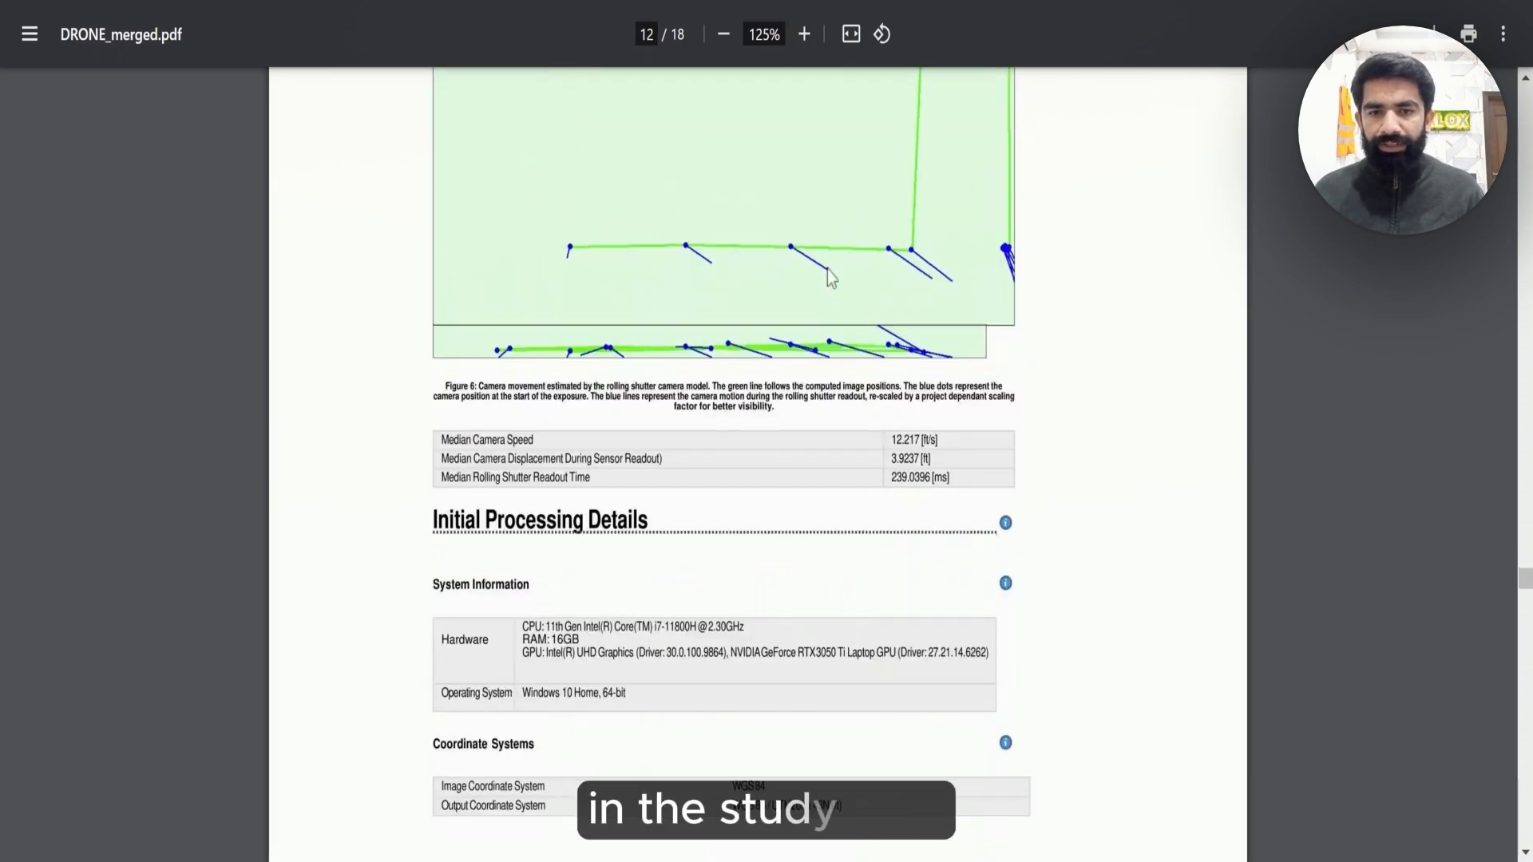
scroll(down, 3)
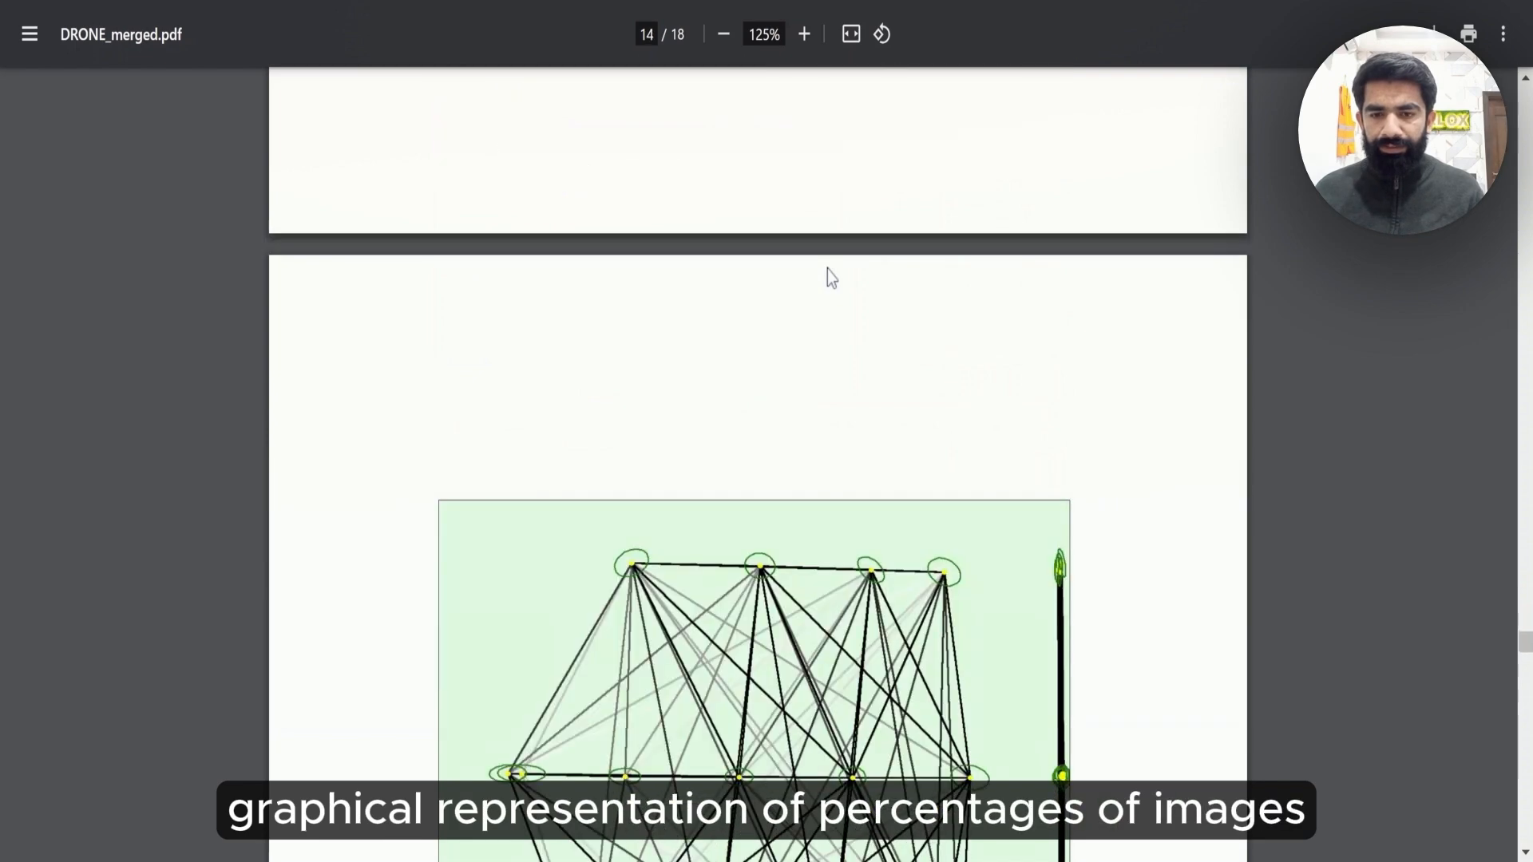
scroll(down, 3)
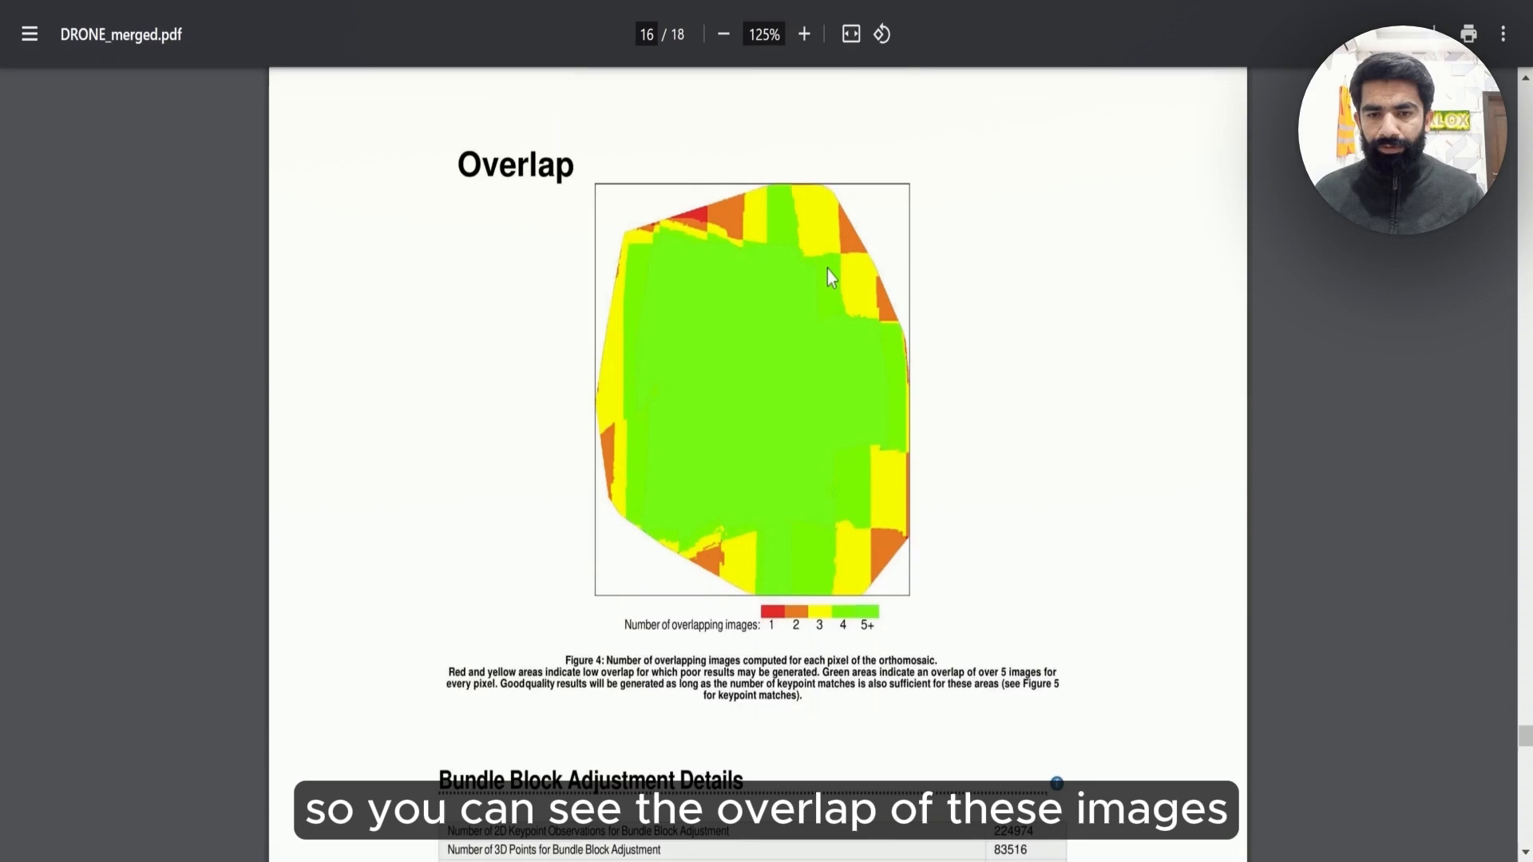
scroll(down, 3)
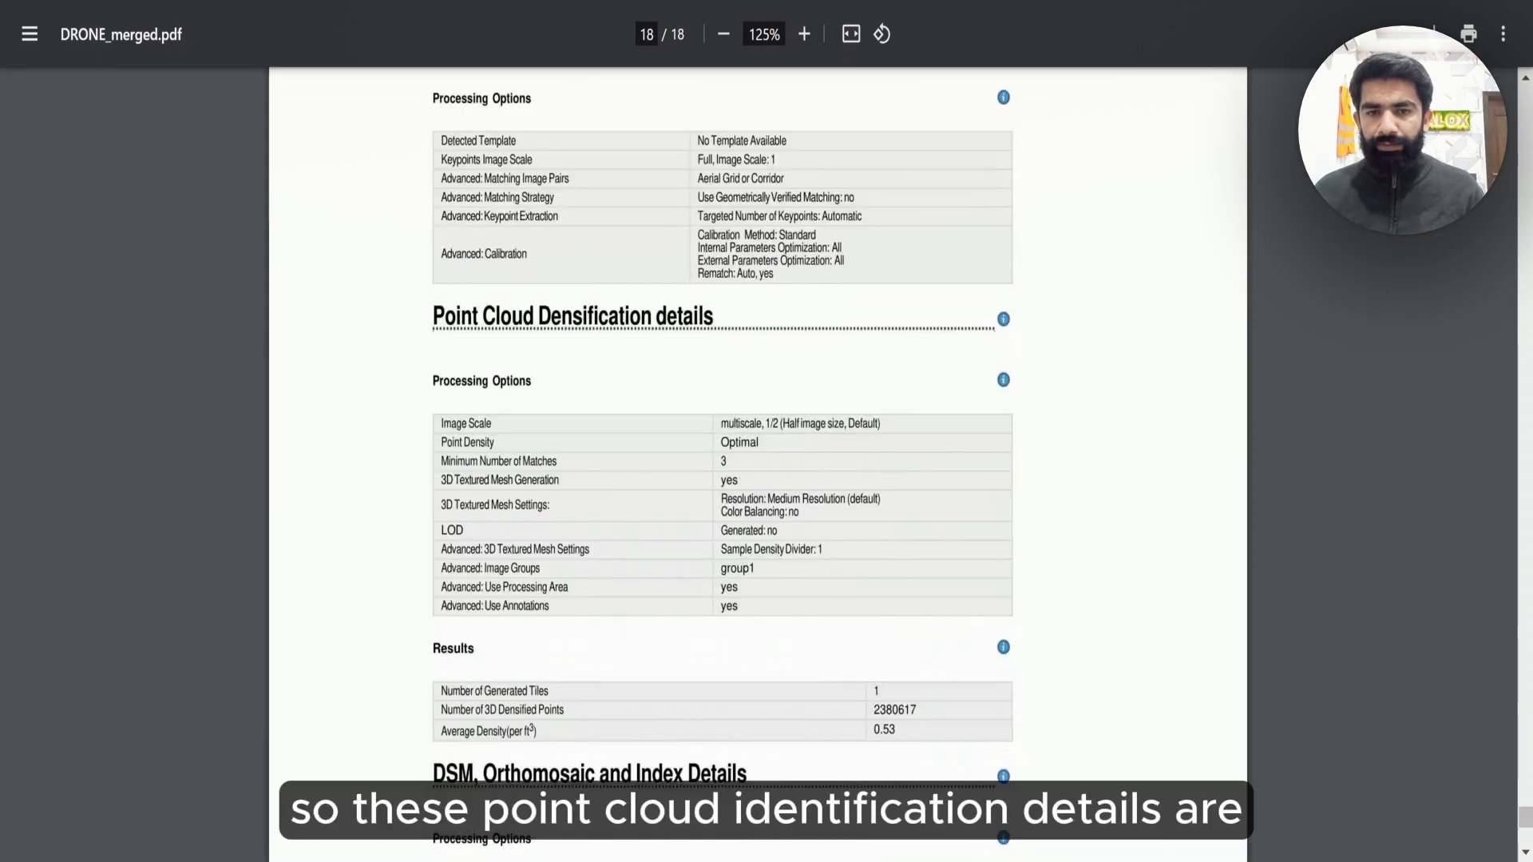
mouse_move(830, 281)
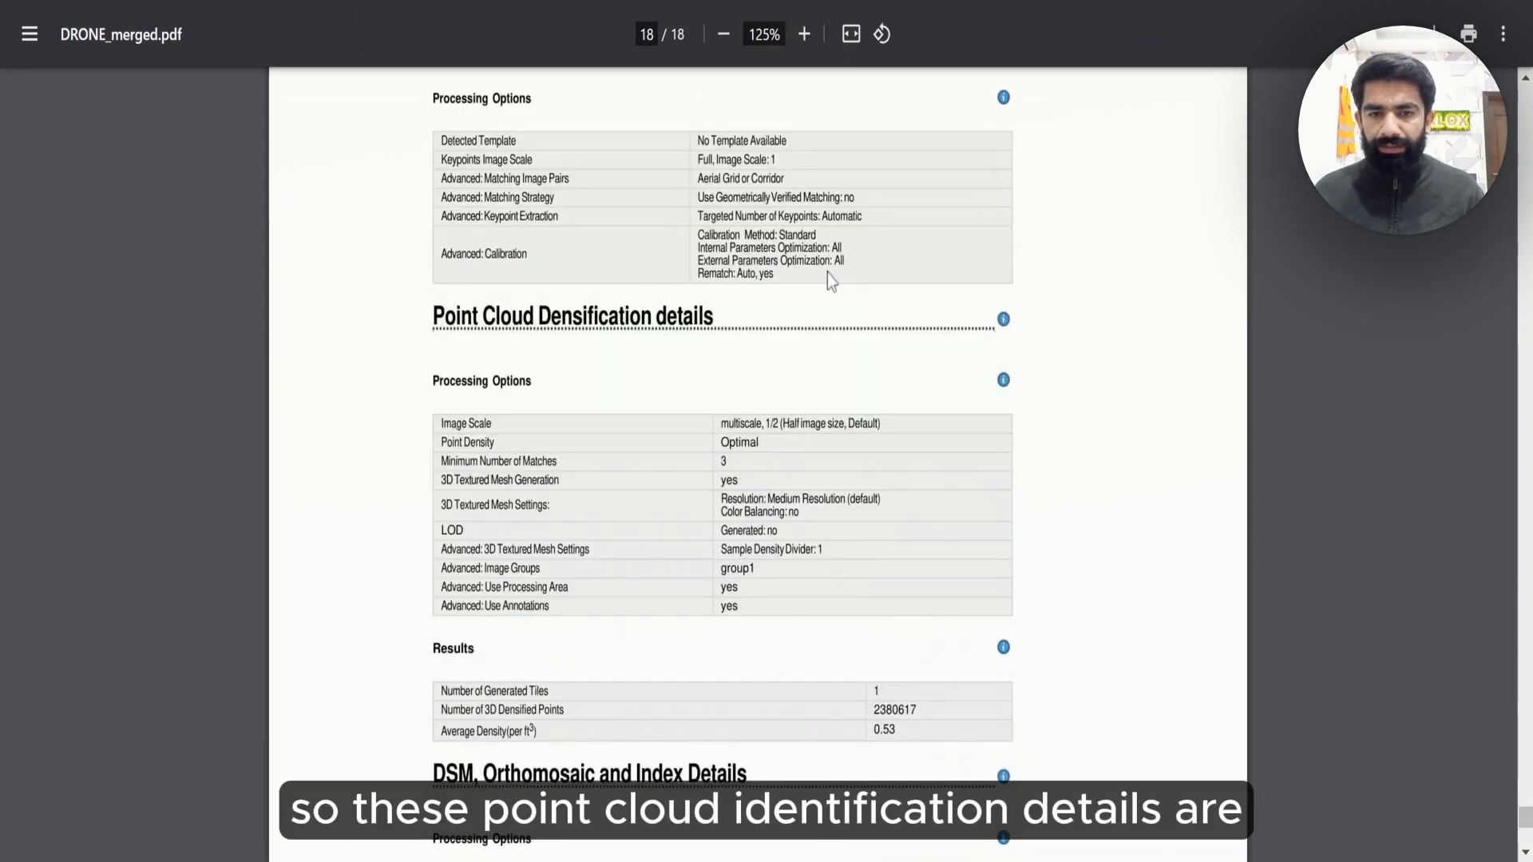
- Scroll to the bottom of page 18 showing the DSM, Orthomosaic and Index Details table
scroll(down, 3)
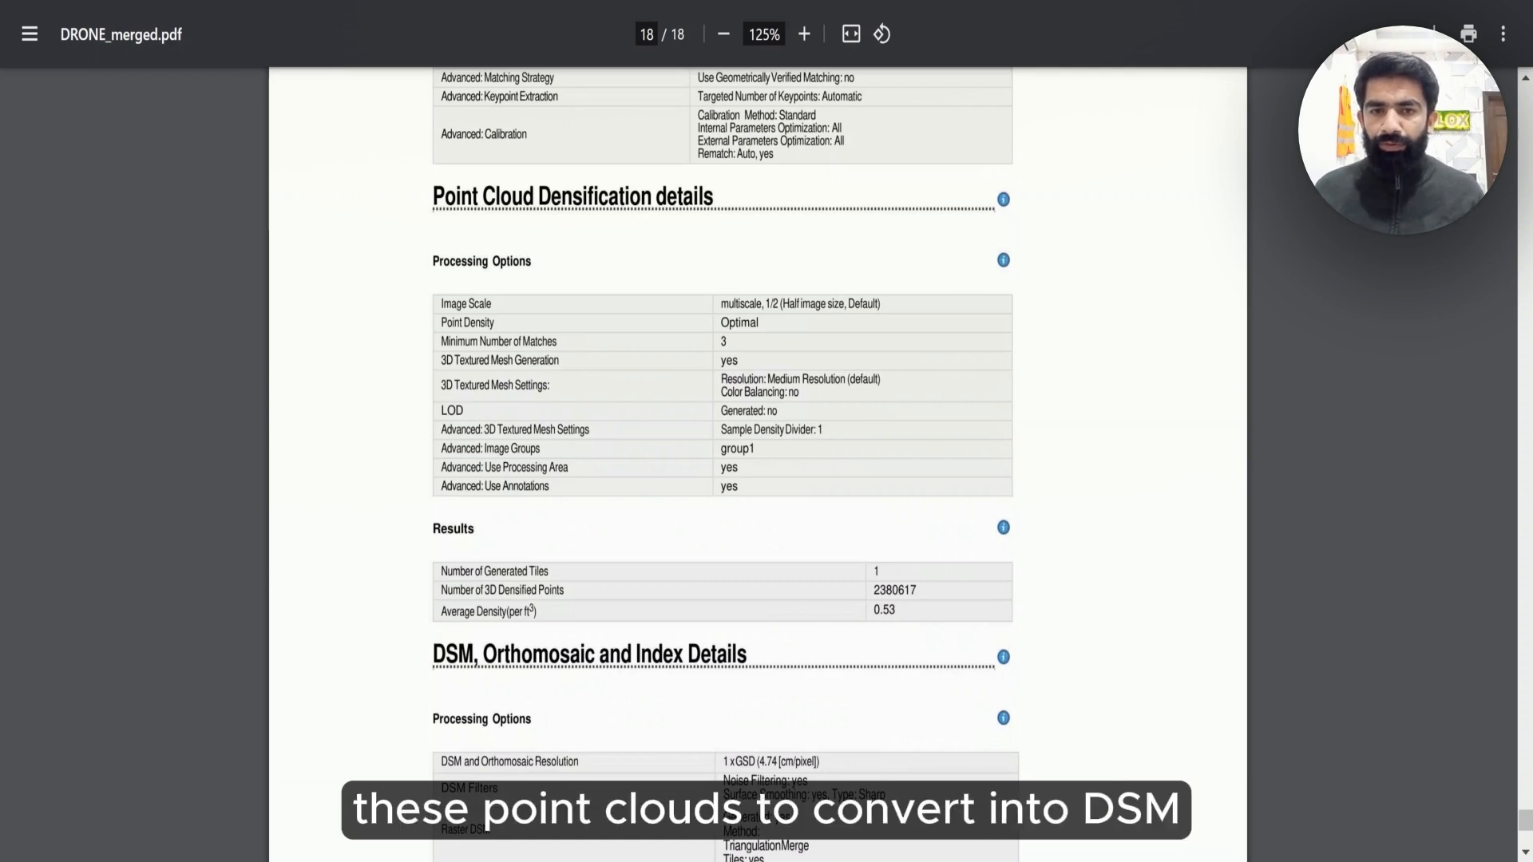
scroll(down, 3)
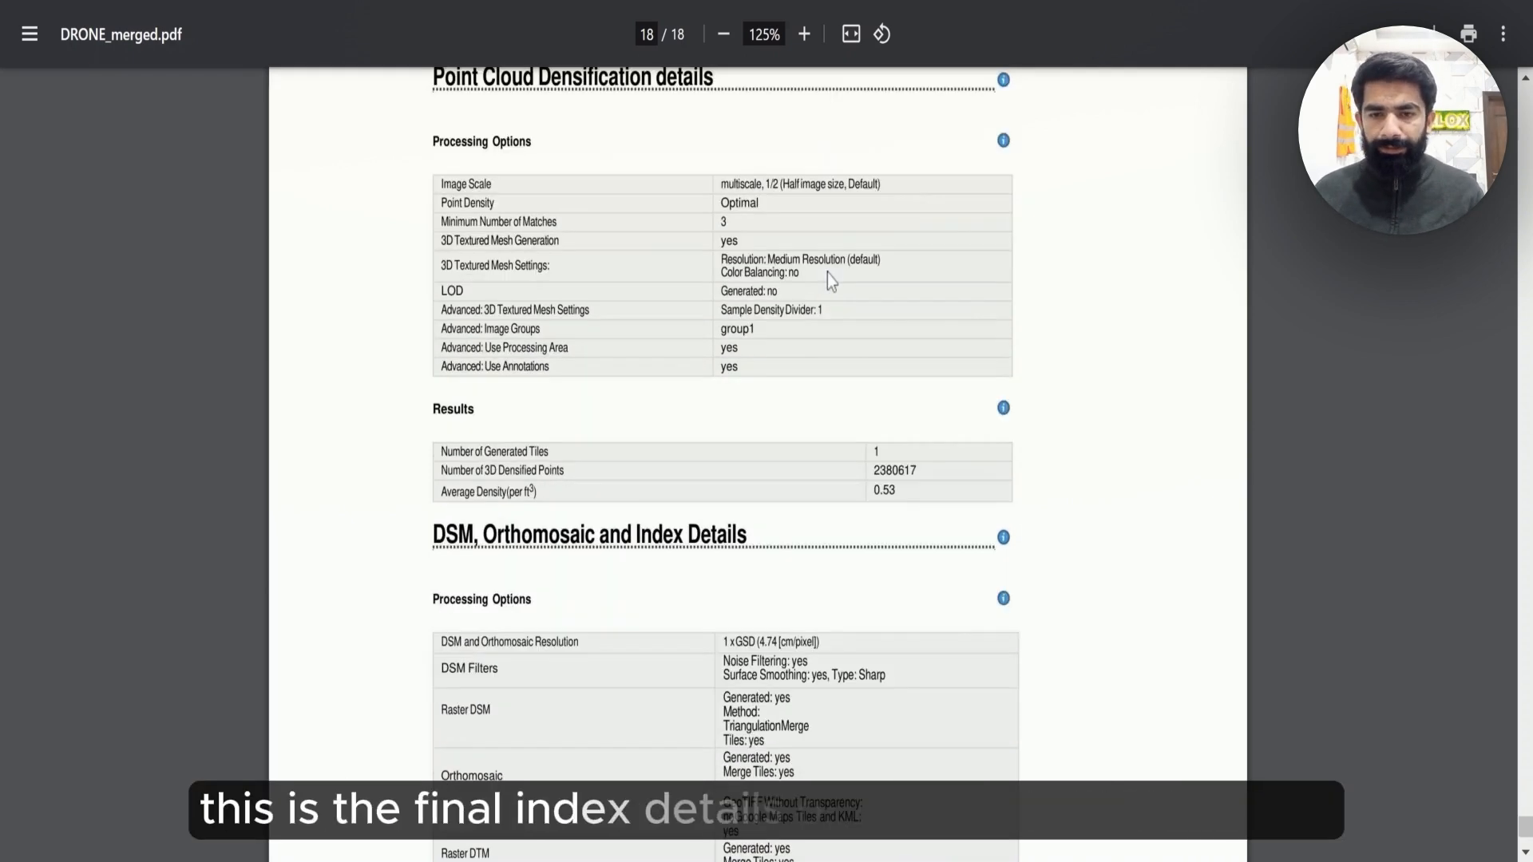
scroll(down, 3)
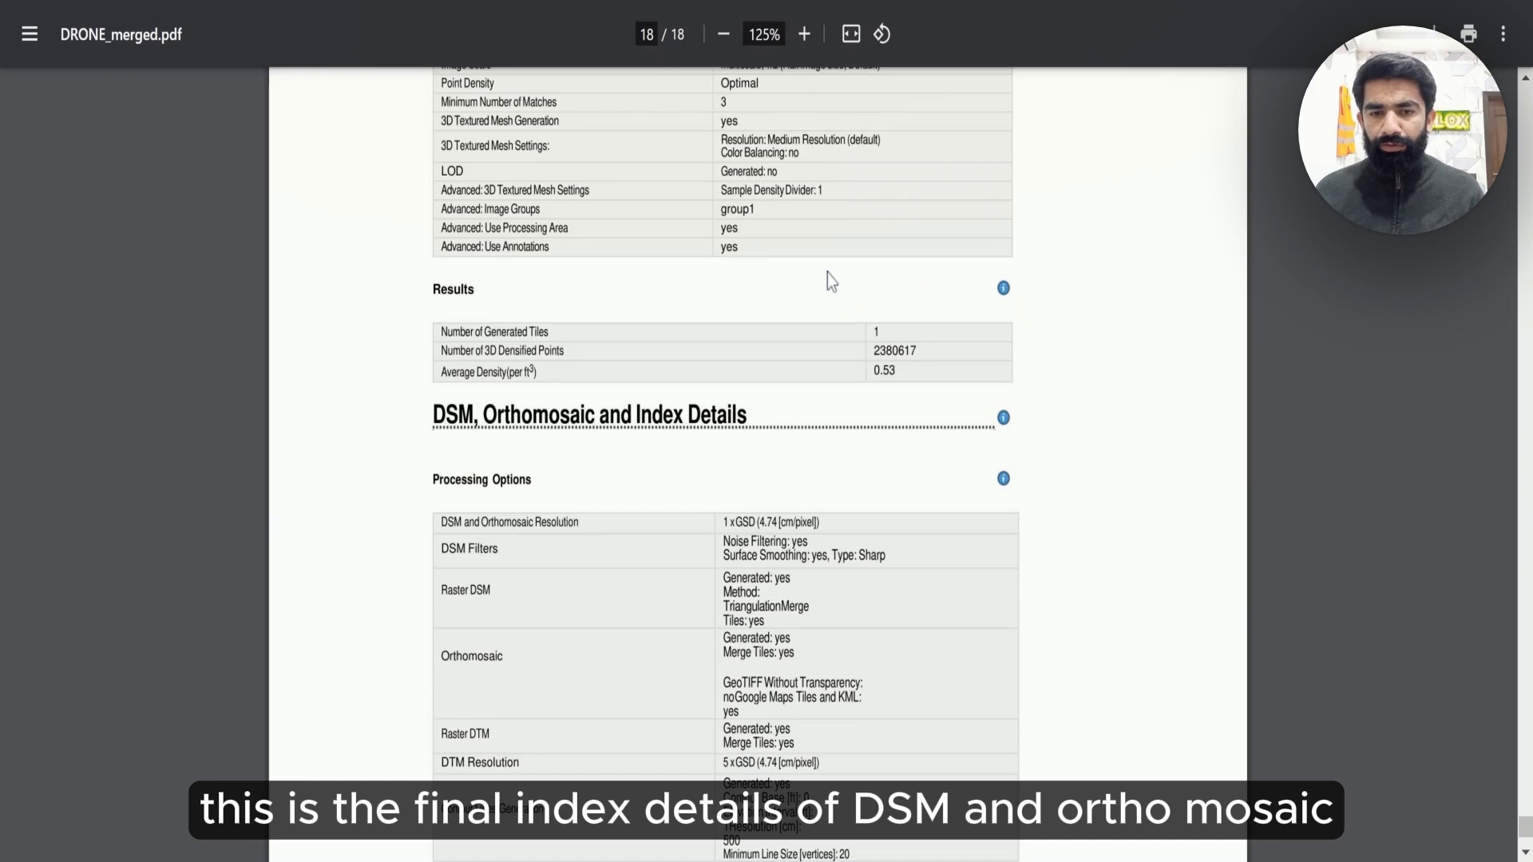
scroll(down, 3)
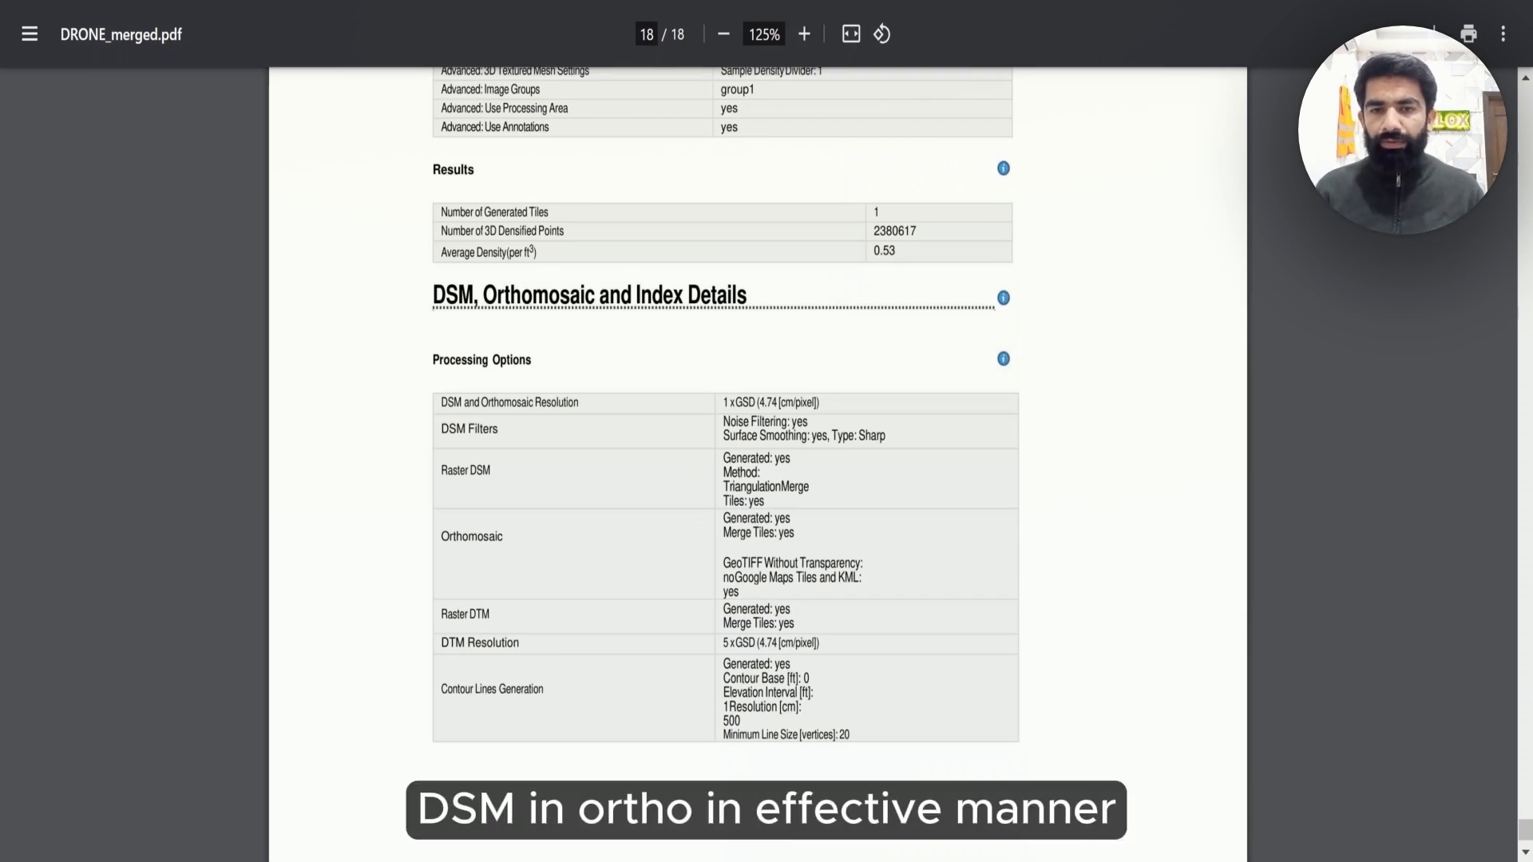
scroll(down, 3)
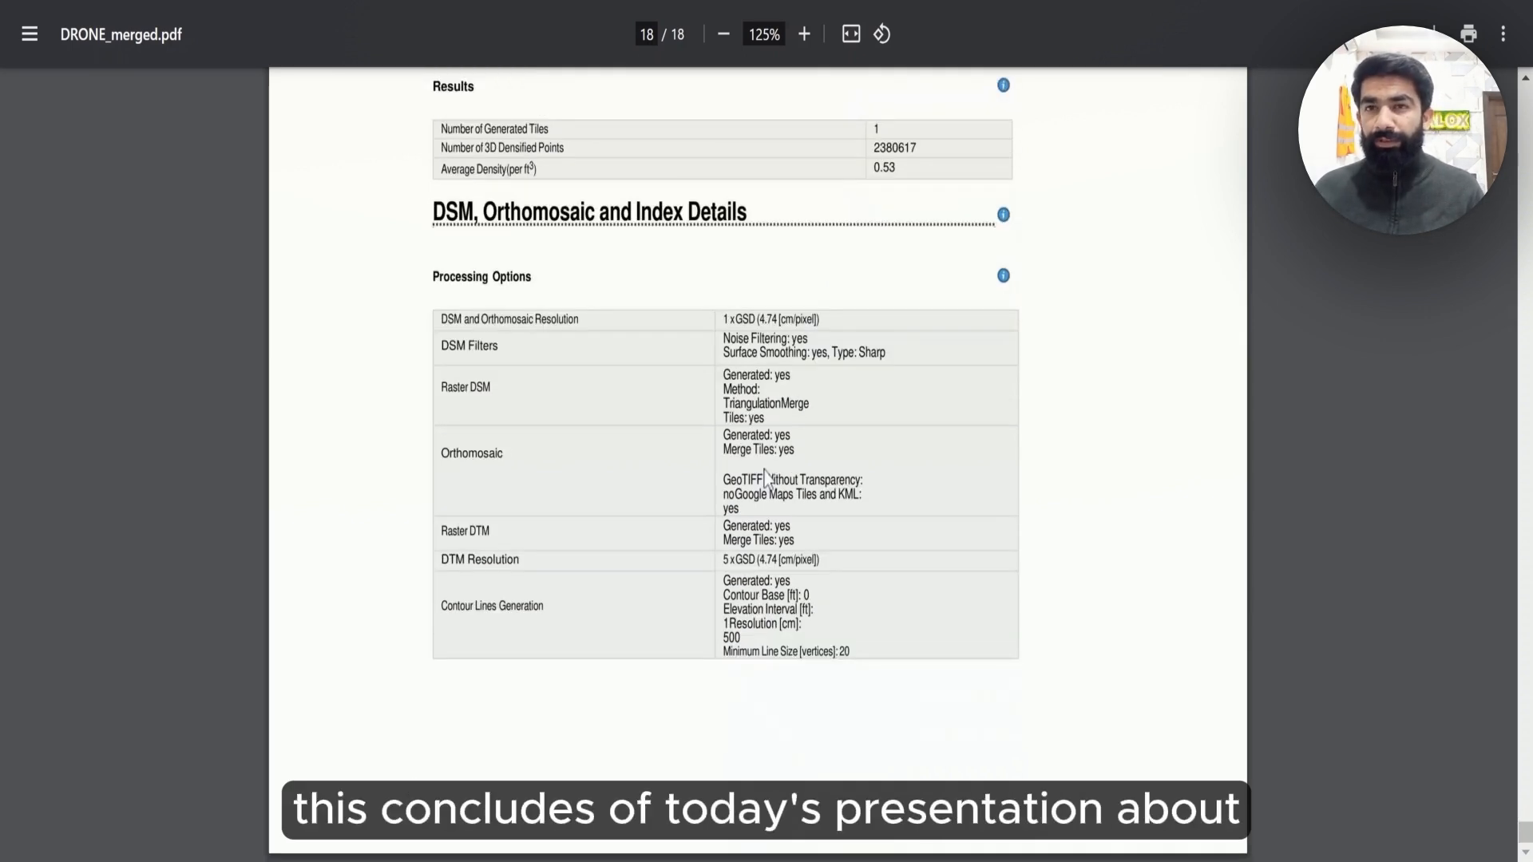